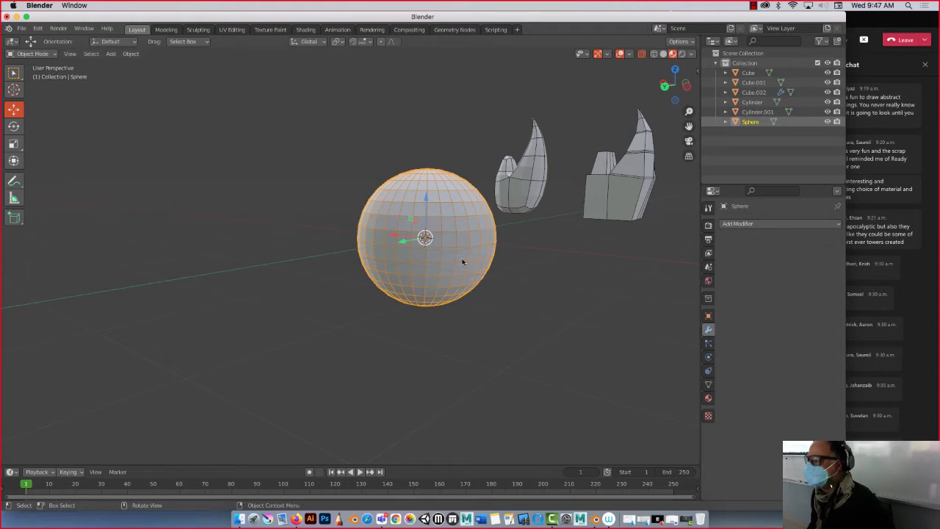
mouse_move(451, 278)
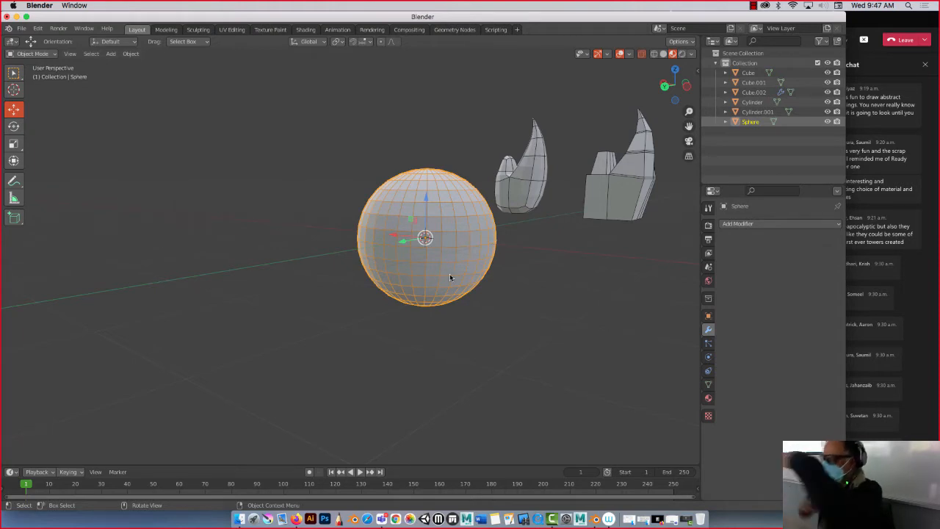
mouse_move(440, 279)
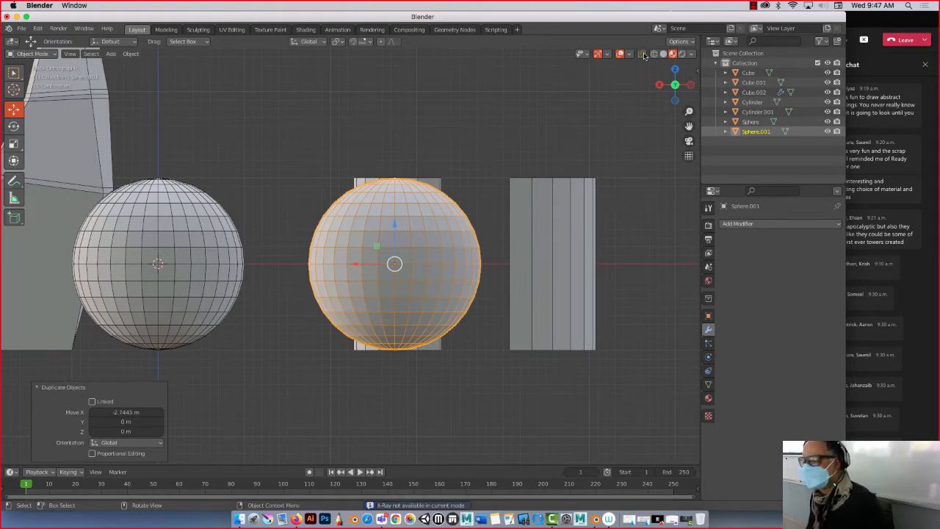
Switch to wireframe shading, move both cylinders aside and reselect Sphere.001
left_click(654, 53)
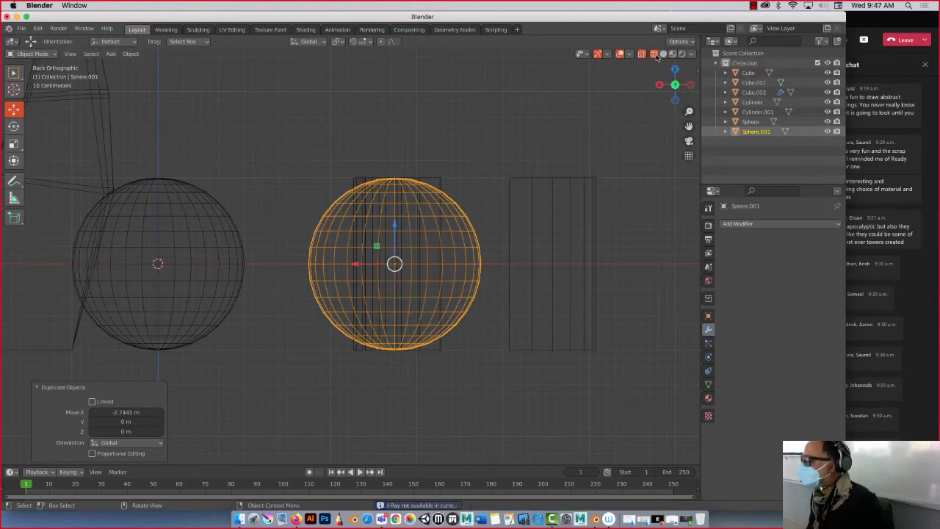
left_click(511, 99)
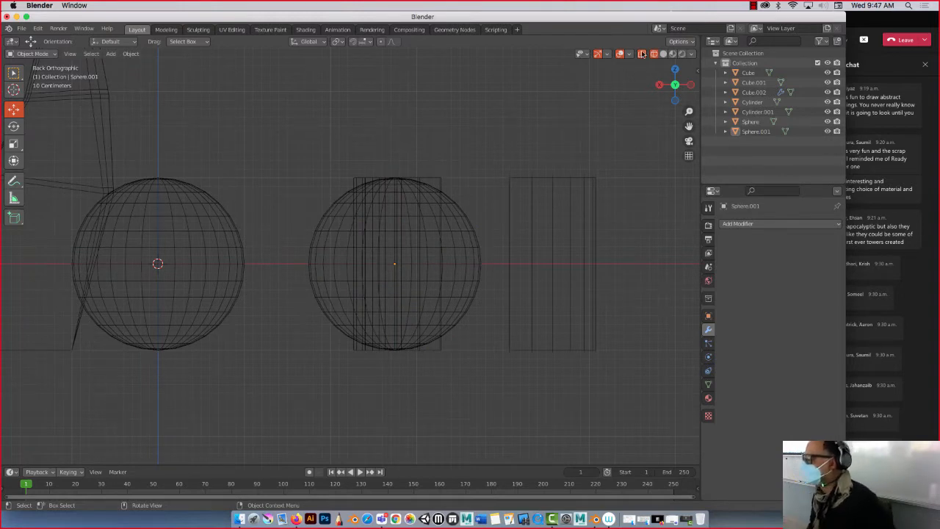
left_click(397, 265)
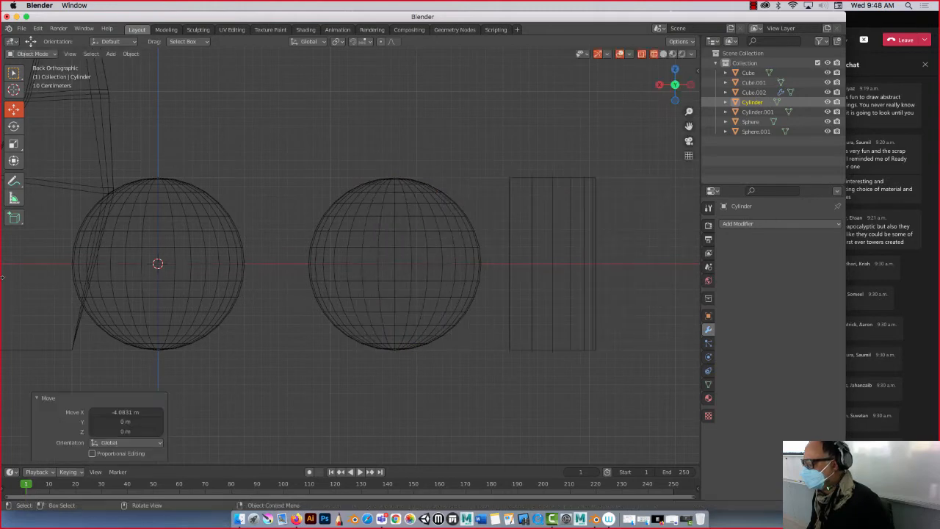
left_click(553, 264)
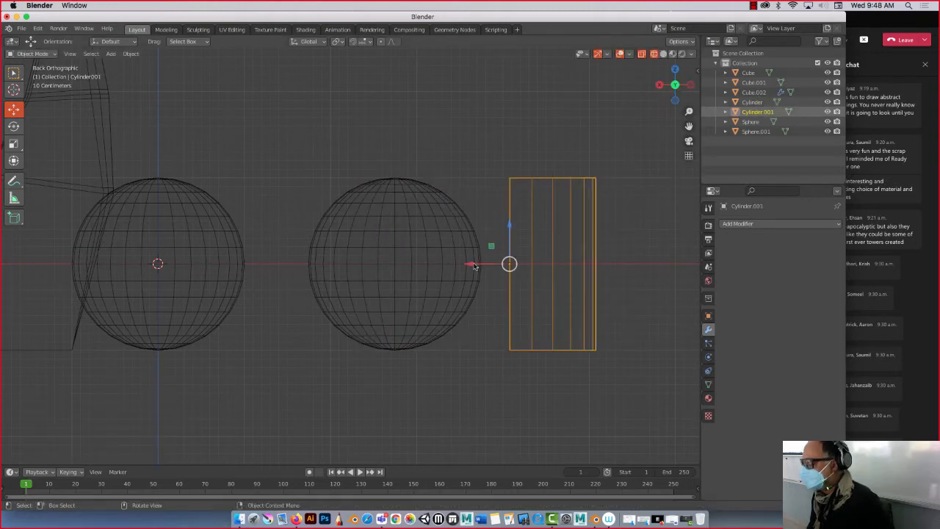
left_click(394, 263)
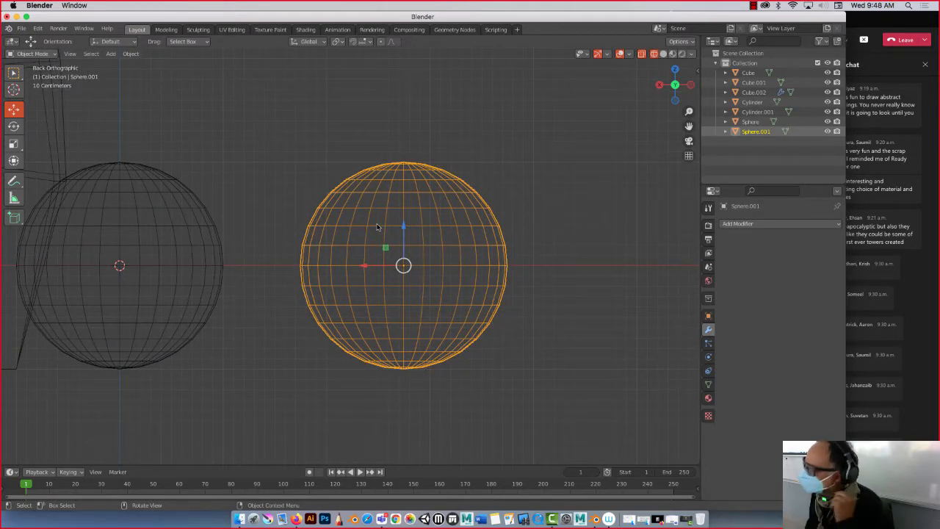
In Edit Mode with face select, delete an upper and a lower horizontal row of the sphere's faces
key("Tab")
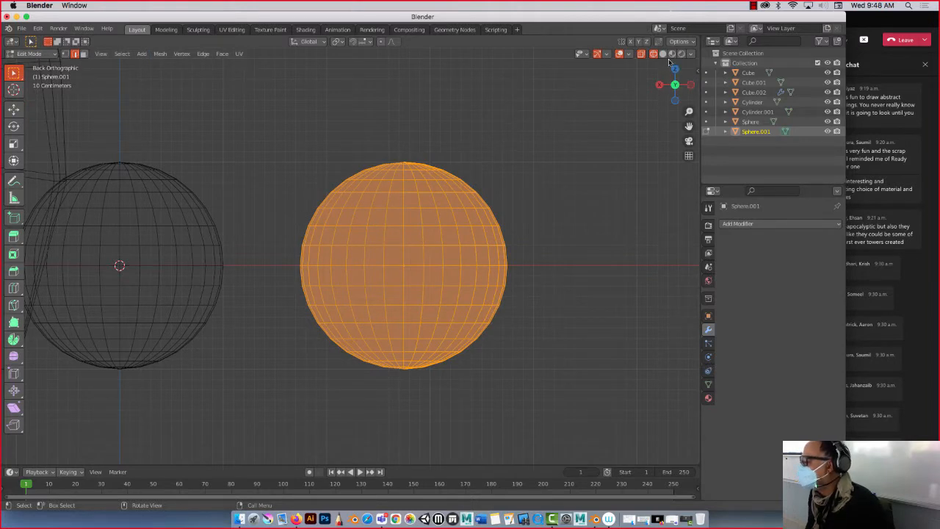
left_click(661, 53)
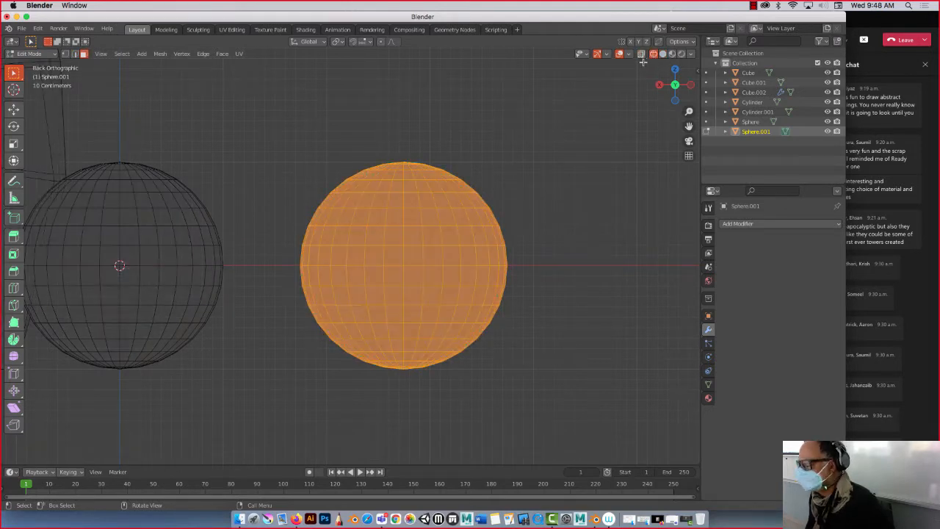
left_click(640, 53)
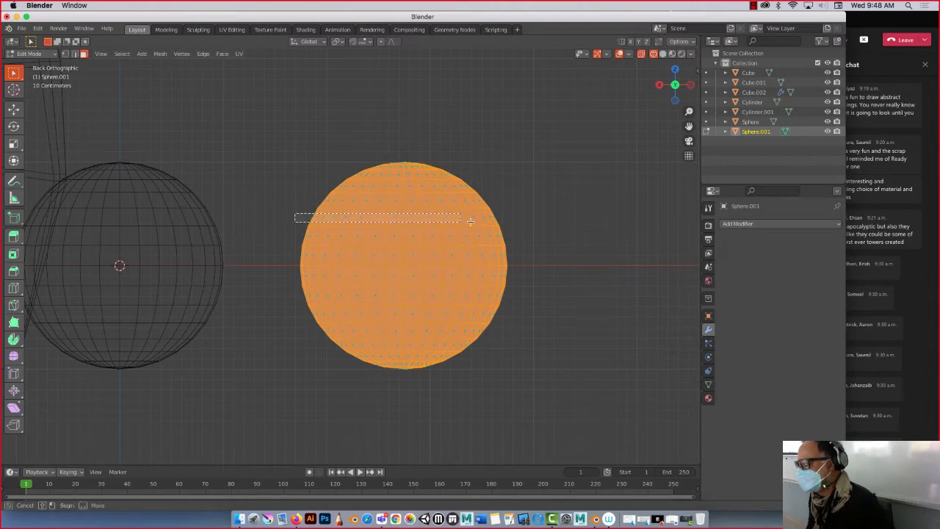
left_click_drag(294, 217, 462, 219)
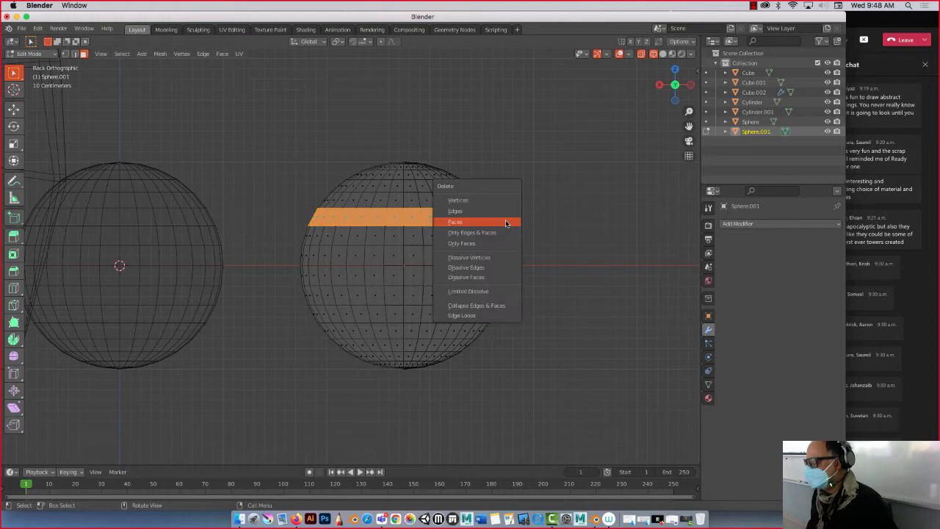
left_click(455, 222)
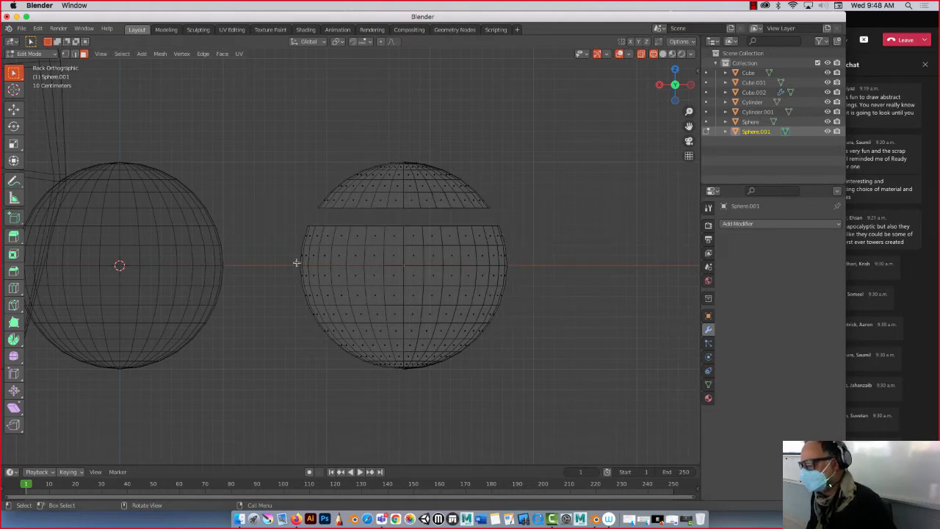
mouse_move(300, 312)
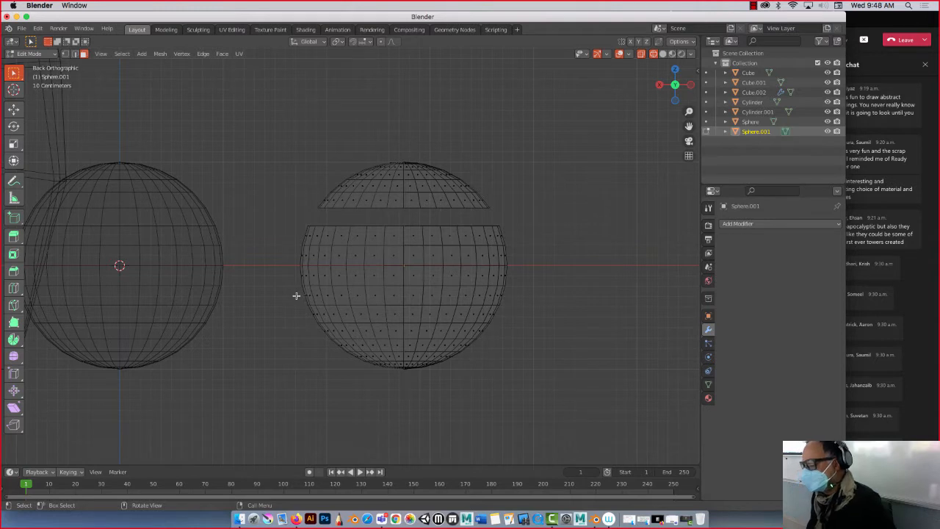
left_click_drag(293, 295, 520, 300)
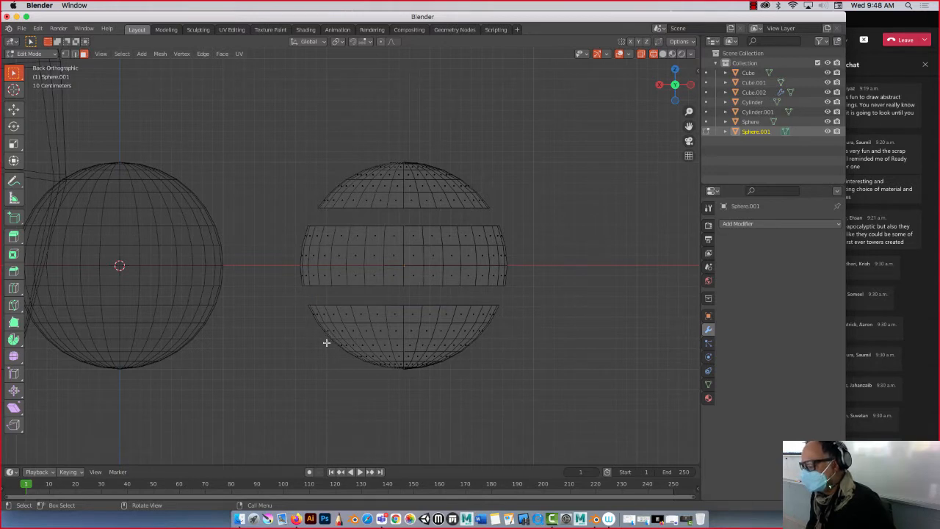
left_click(400, 346)
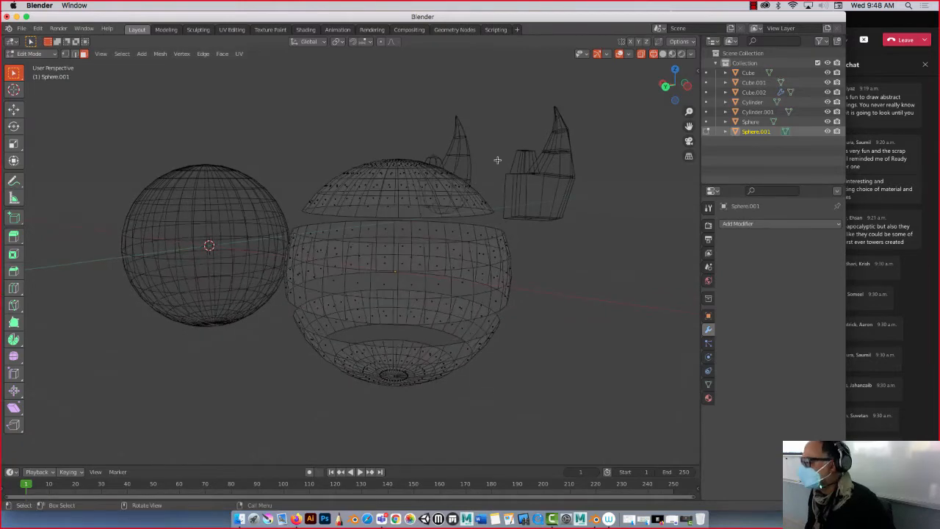
Turn off X-ray for solid shading and pick the middle band's top rim edge loop for an edge operation
left_click(653, 53)
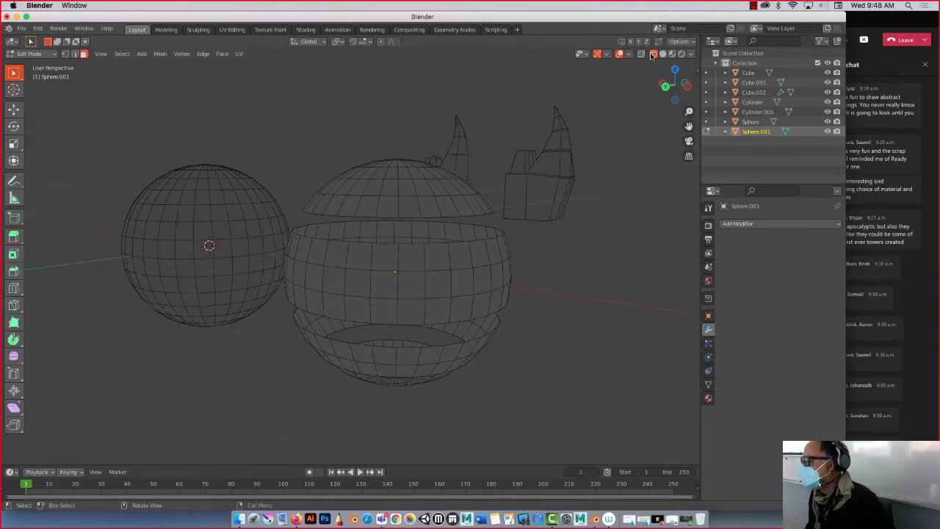
left_click(664, 52)
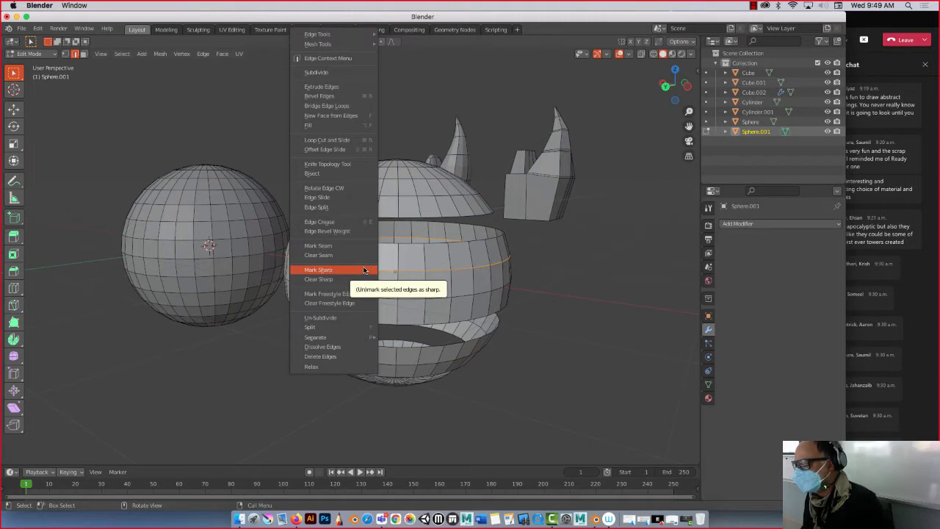
mouse_move(332, 337)
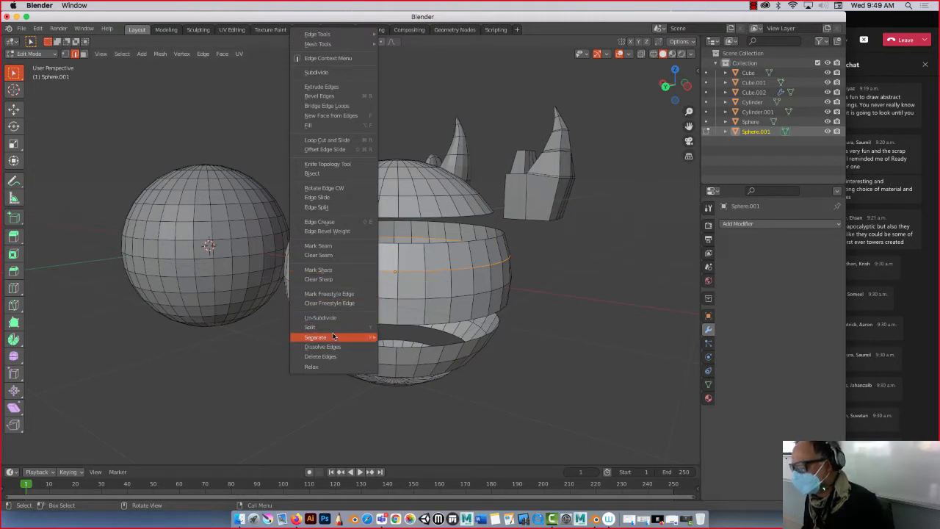
left_click(323, 346)
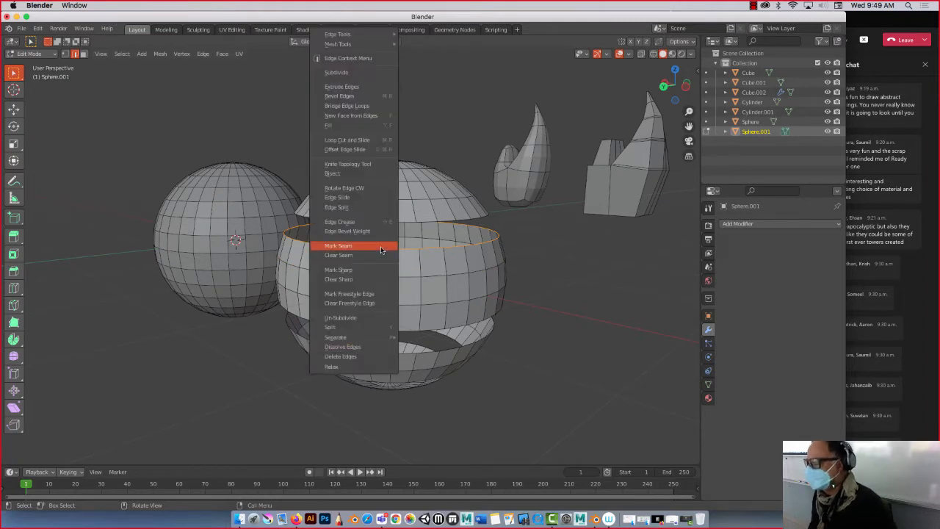
mouse_move(376, 246)
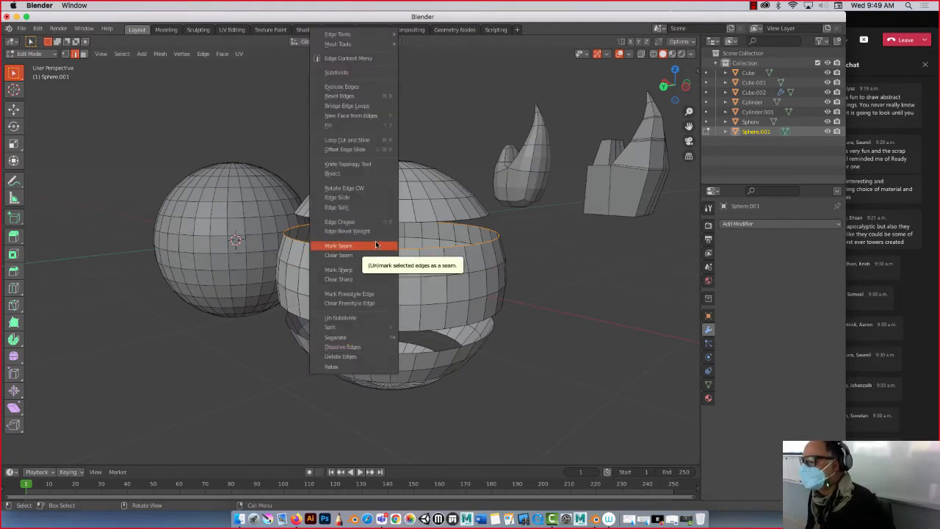
mouse_move(353, 125)
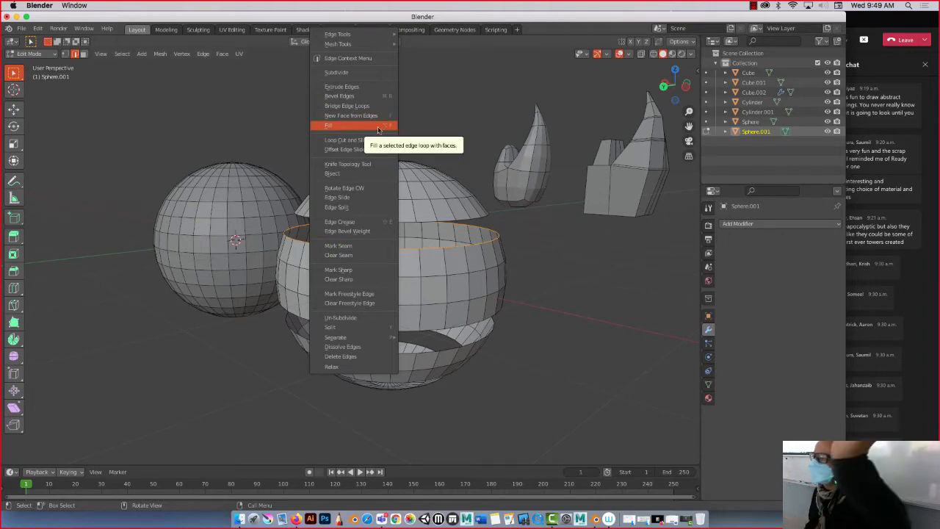
Fill the middle band's top edge loop with New Face from Edges
left_click(329, 125)
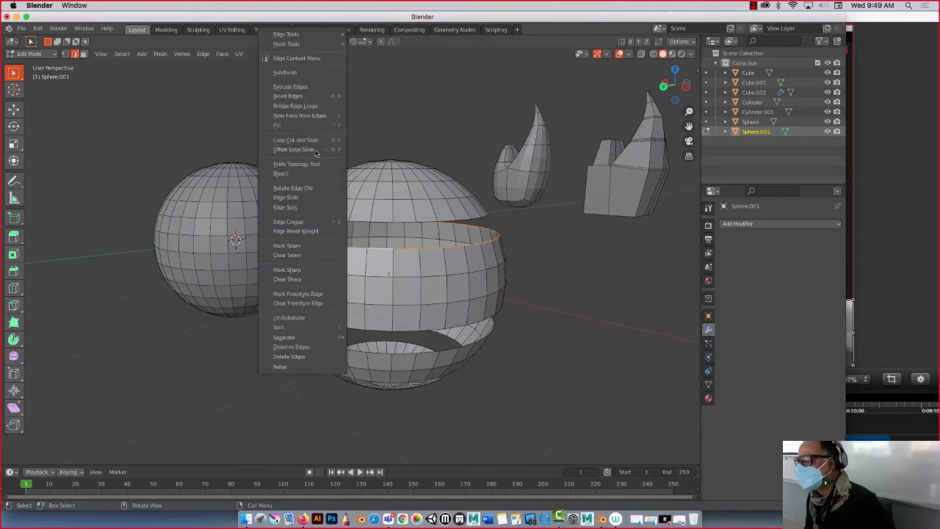
mouse_move(323, 115)
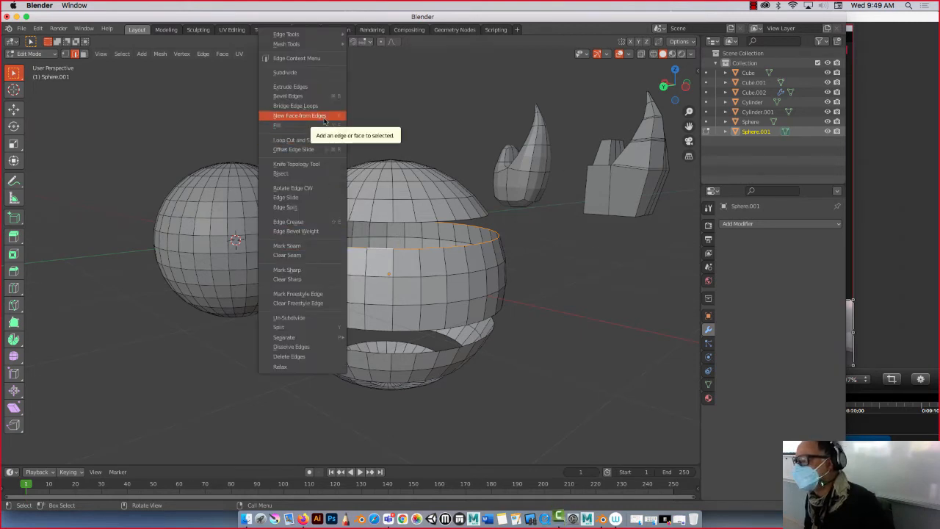
left_click(300, 114)
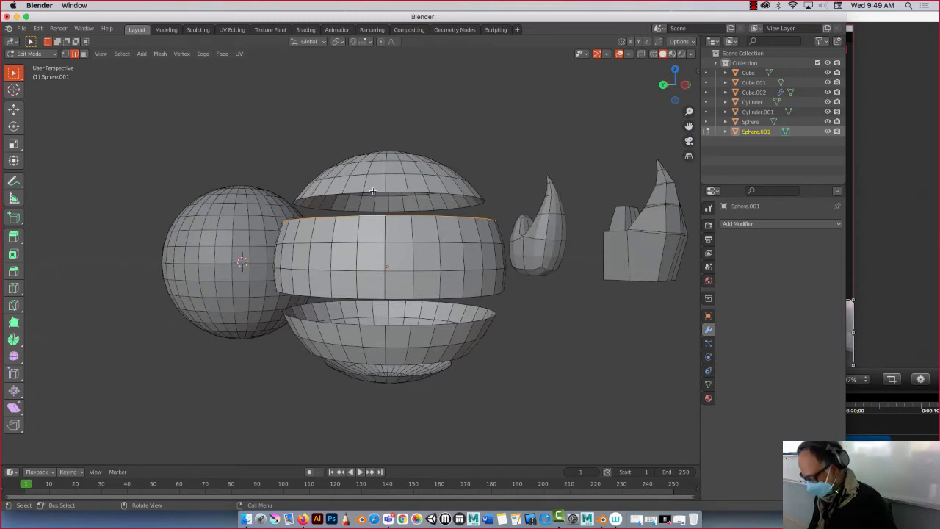
right_click(373, 191)
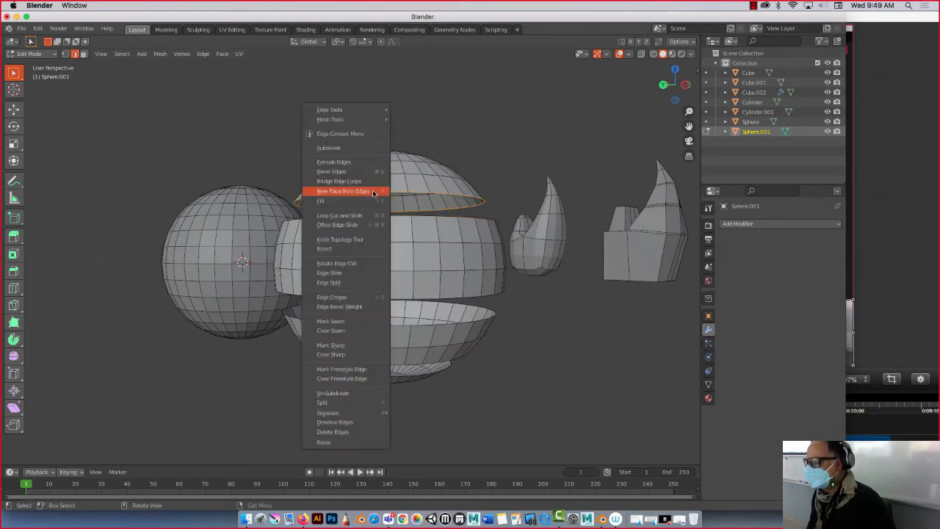
left_click(343, 191)
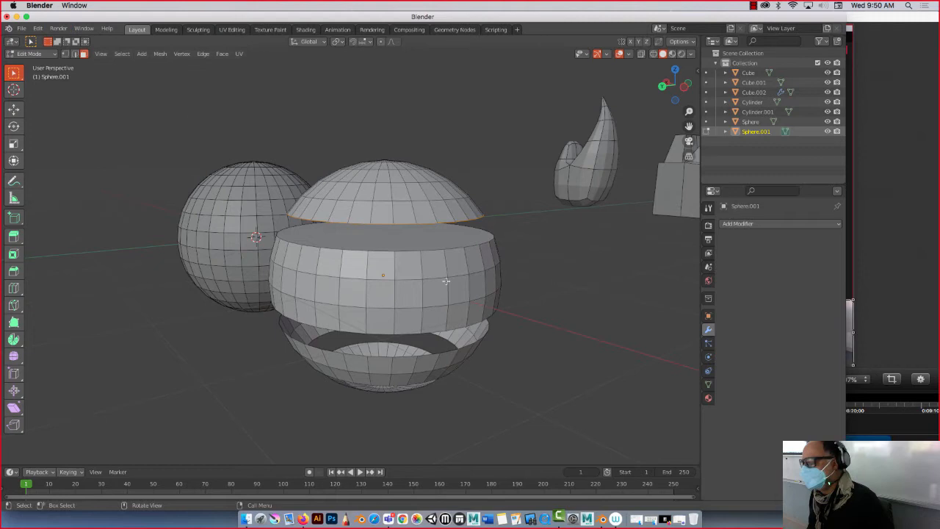
Inset the band's new top face to leave a narrow border ring around it
left_click(407, 241)
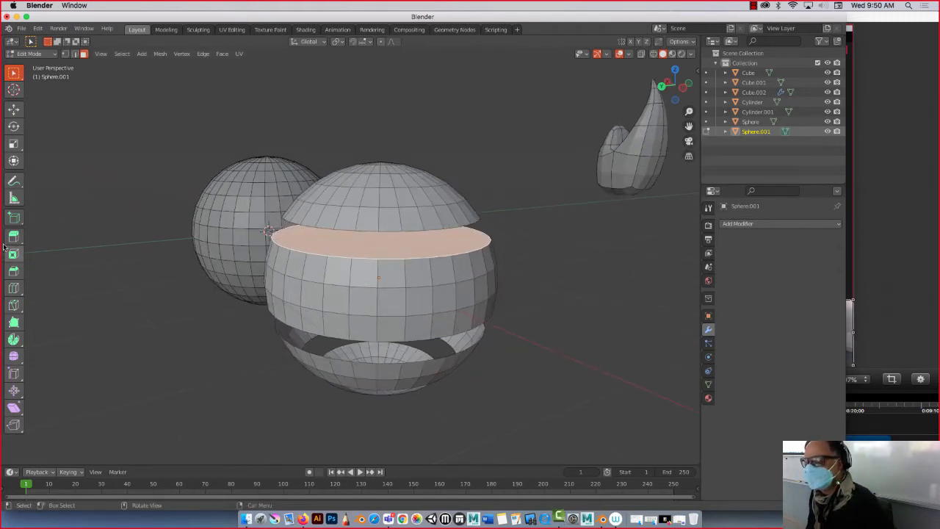
mouse_move(13, 254)
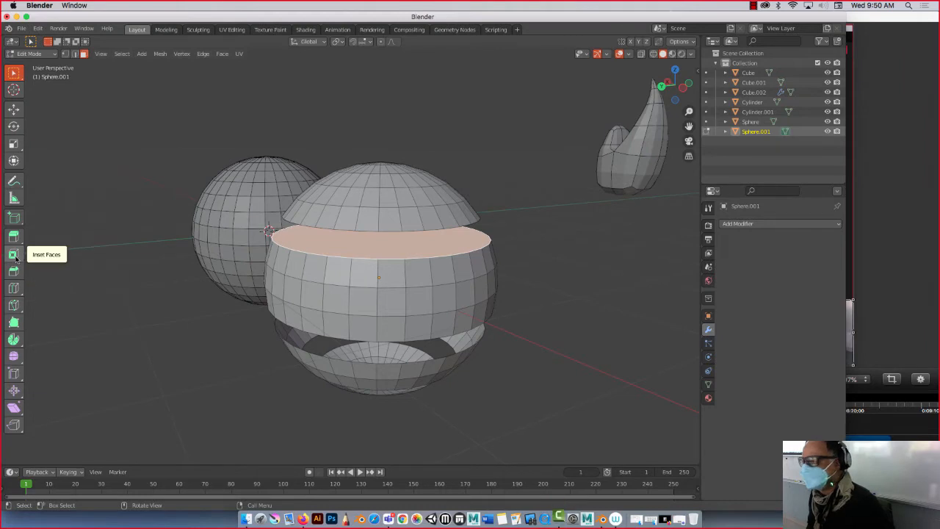
left_click(13, 254)
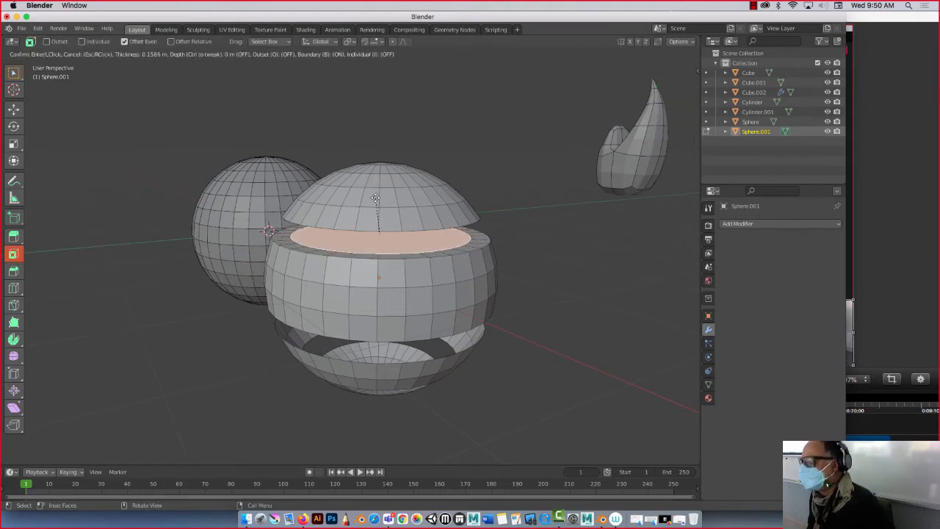
mouse_move(380, 194)
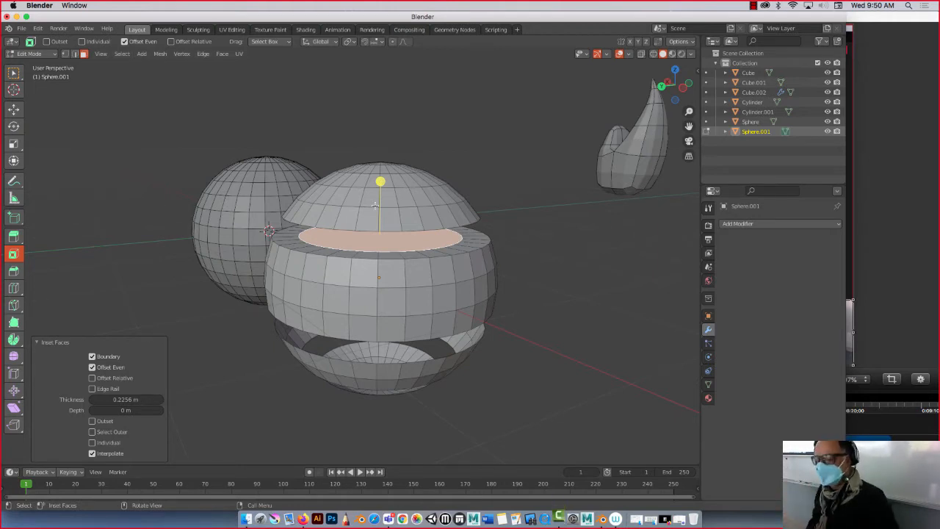
left_click(13, 108)
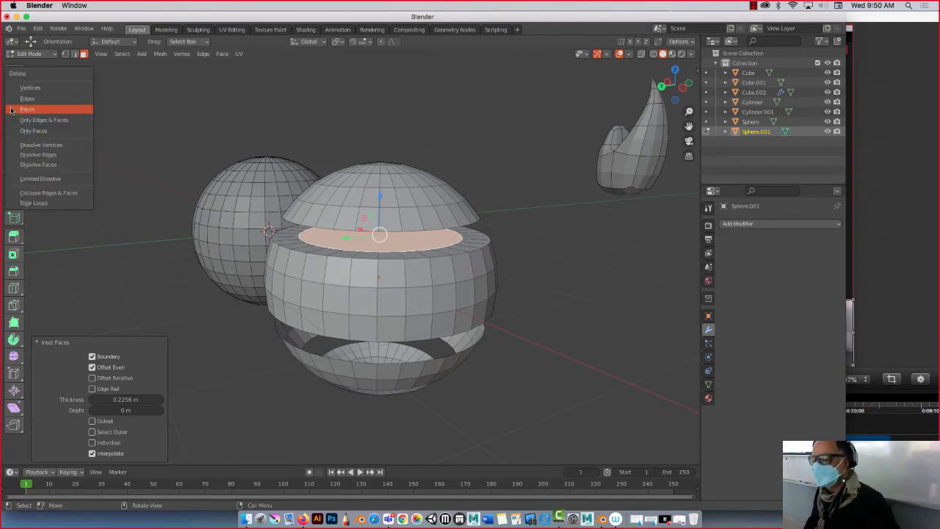
Delete the inset centre face so only the thin top rim remains around the opening
left_click(26, 109)
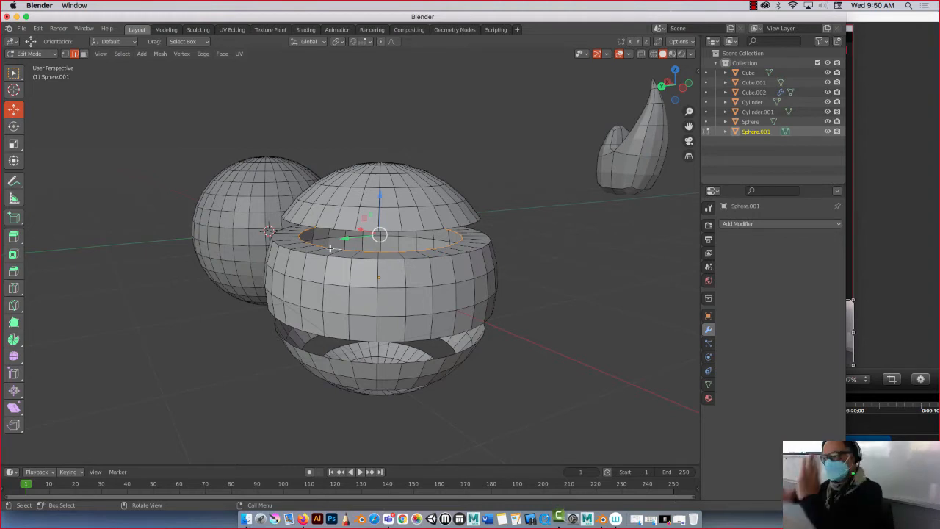
key("g")
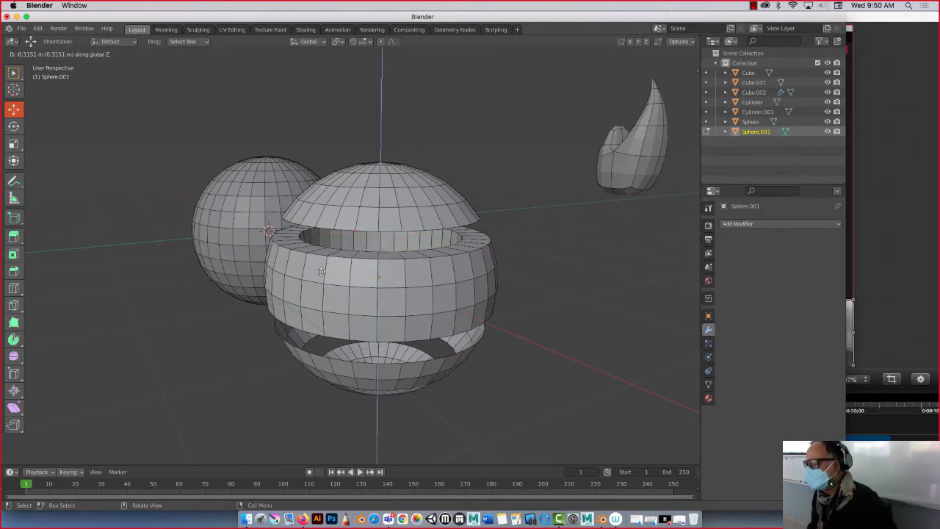
mouse_move(316, 325)
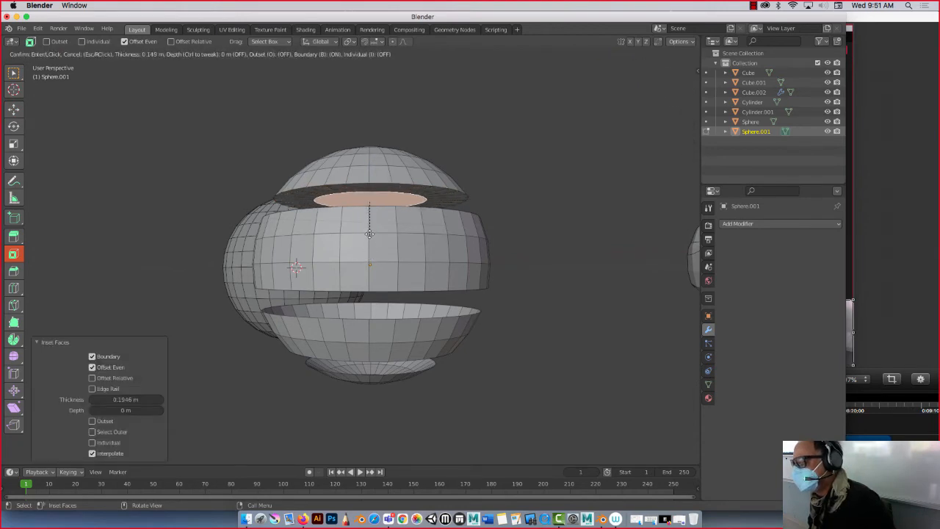
mouse_move(372, 237)
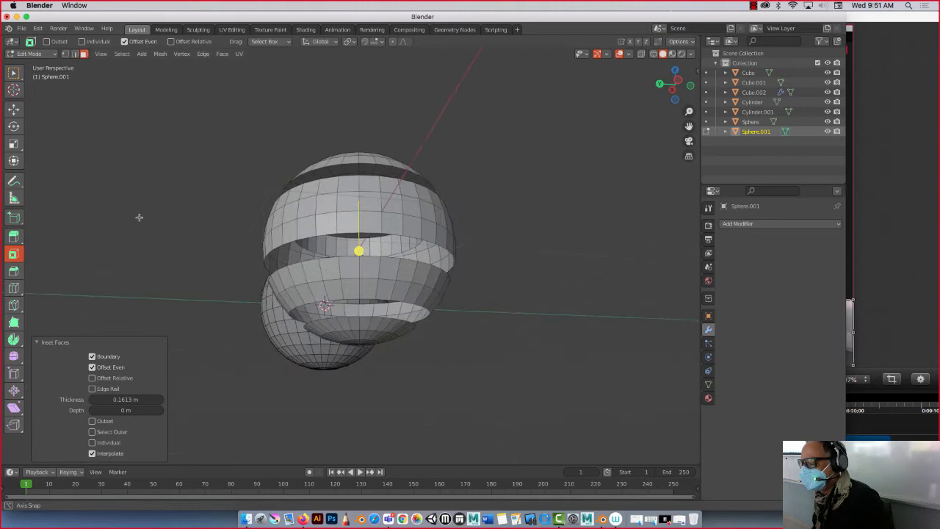
Inset the other piece's face and delete its centre, leaving a thin rim
left_click(13, 108)
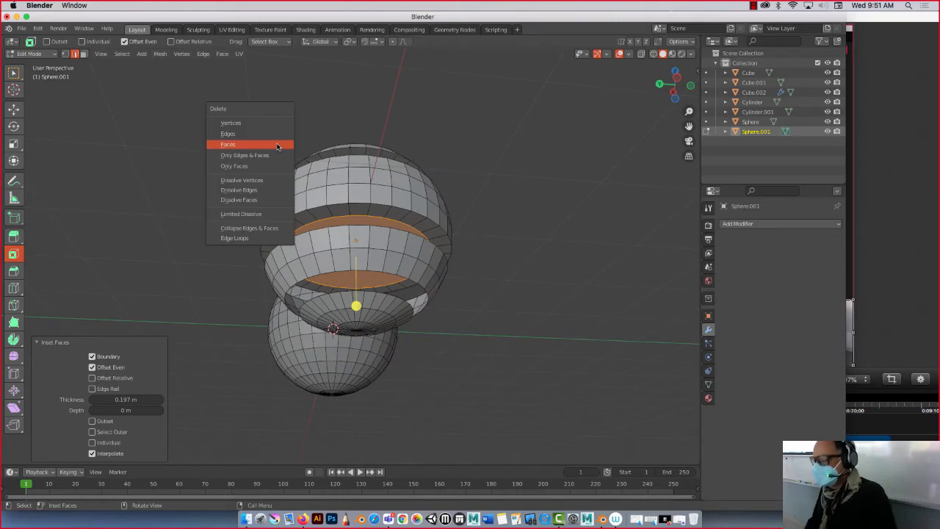
left_click(227, 144)
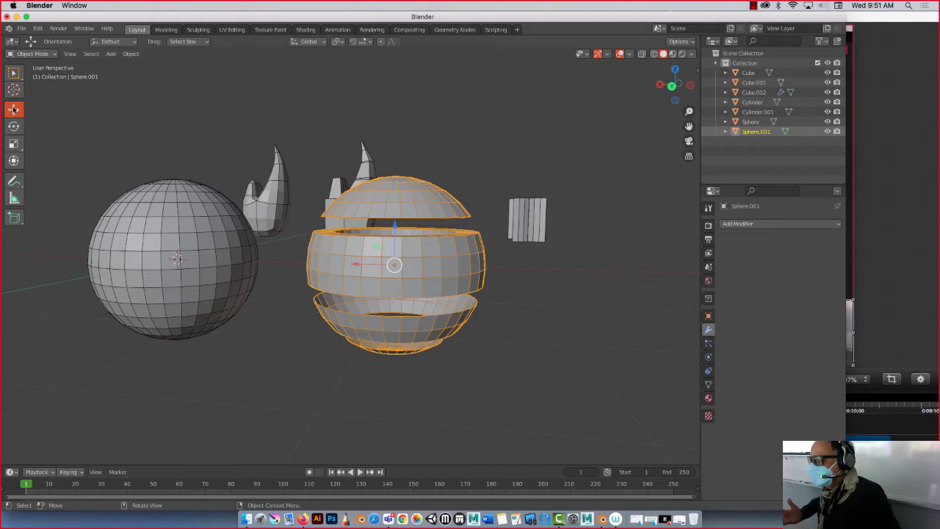
mouse_move(360, 265)
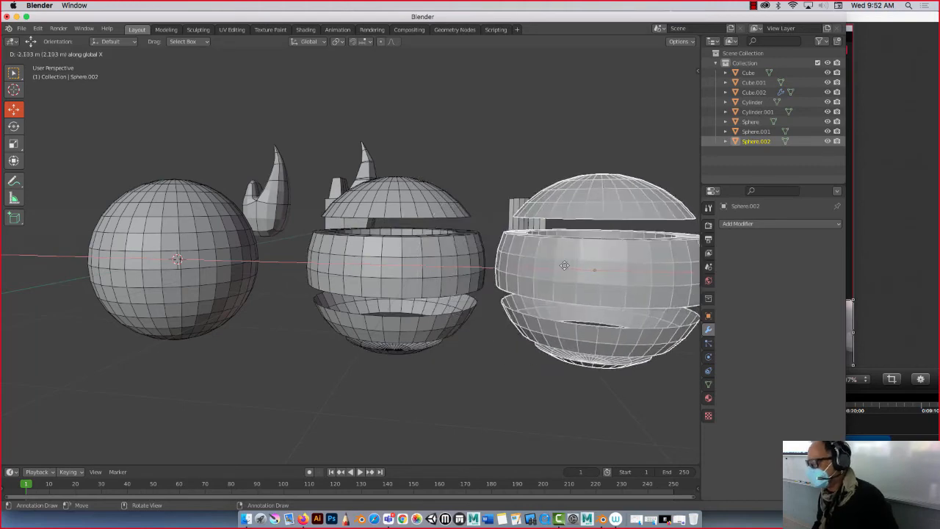
Duplicate the banded sphere with Shift+D and place the copy to its right along X
left_click(546, 201)
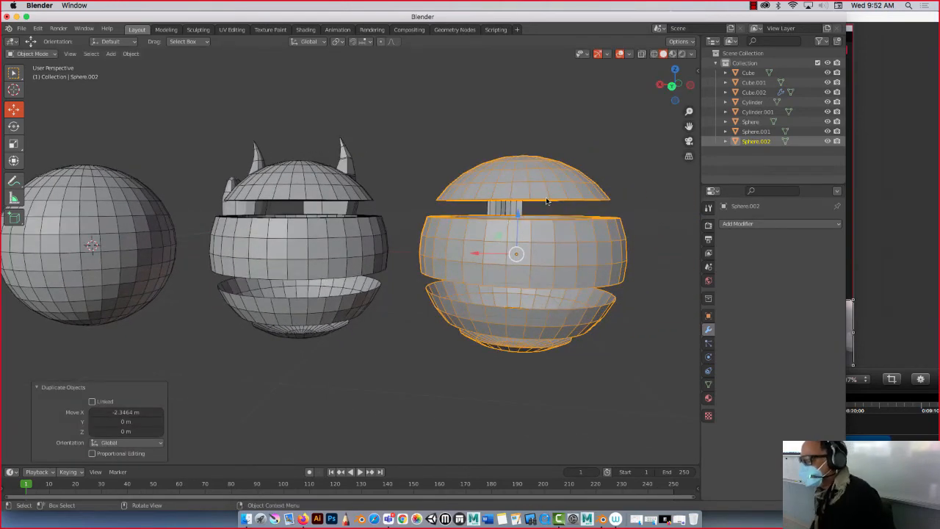
mouse_move(595, 110)
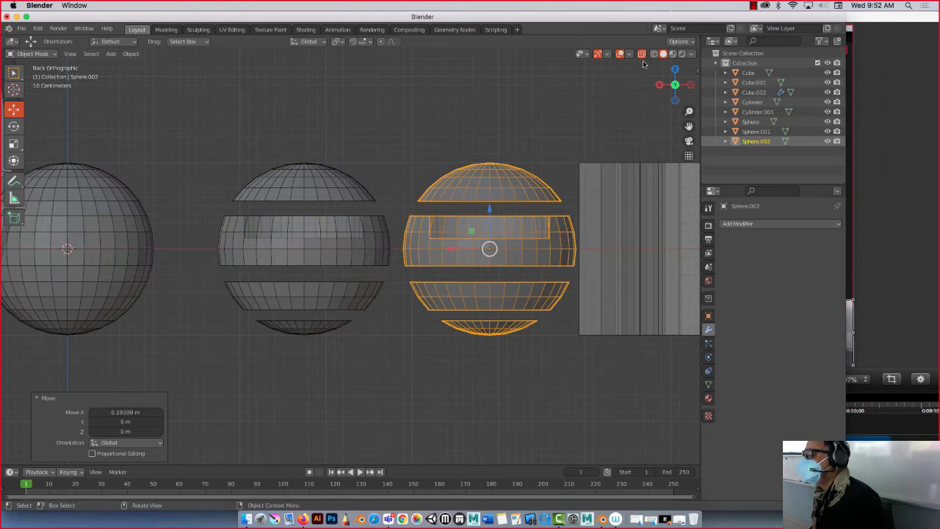
mouse_move(81, 73)
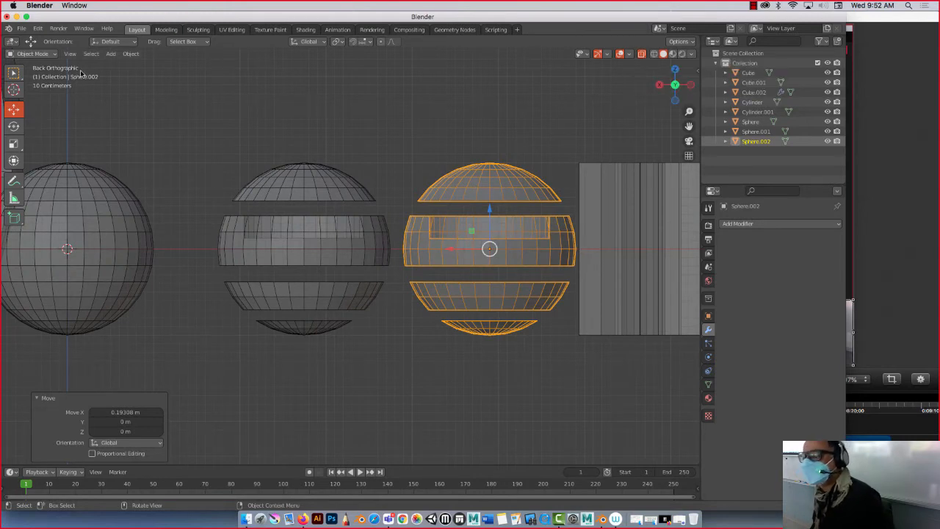
In Edit Mode select the copy's top cap faces and bring up Separate > Selection for them
key("Tab")
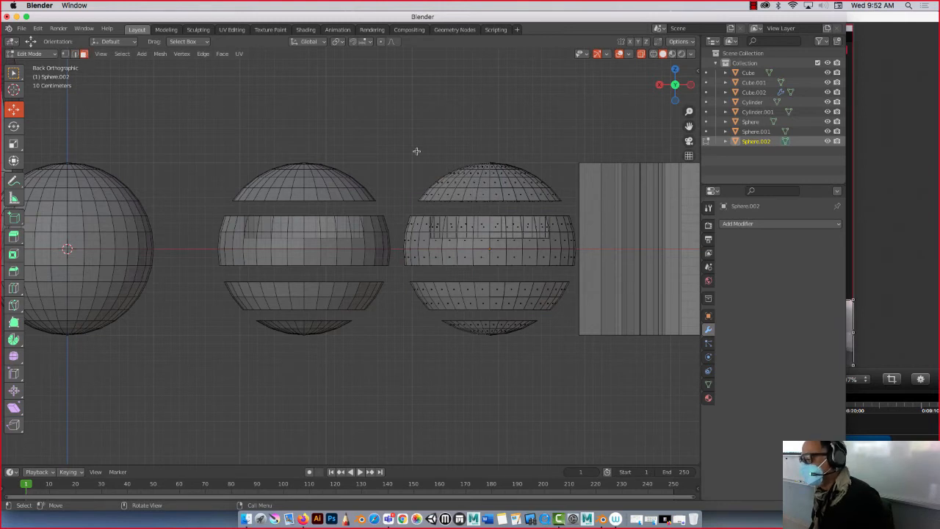
left_click(488, 183)
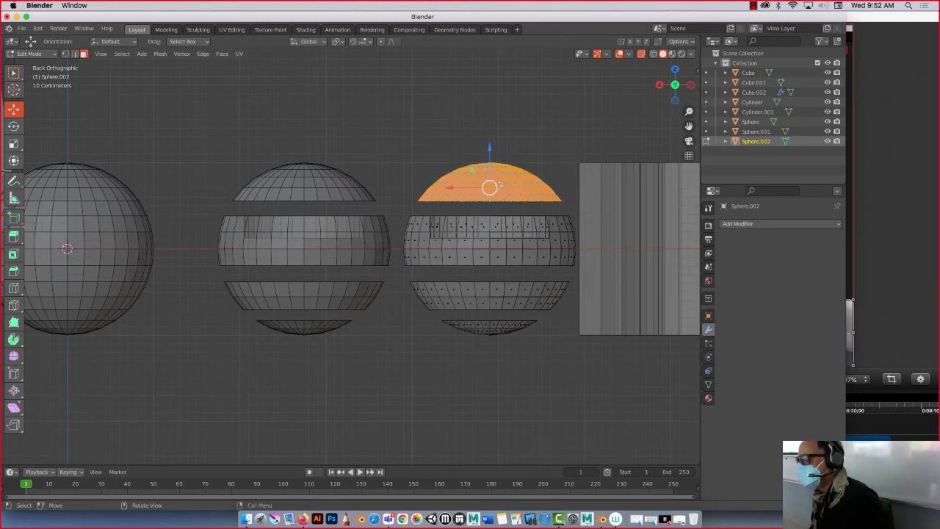
right_click(491, 188)
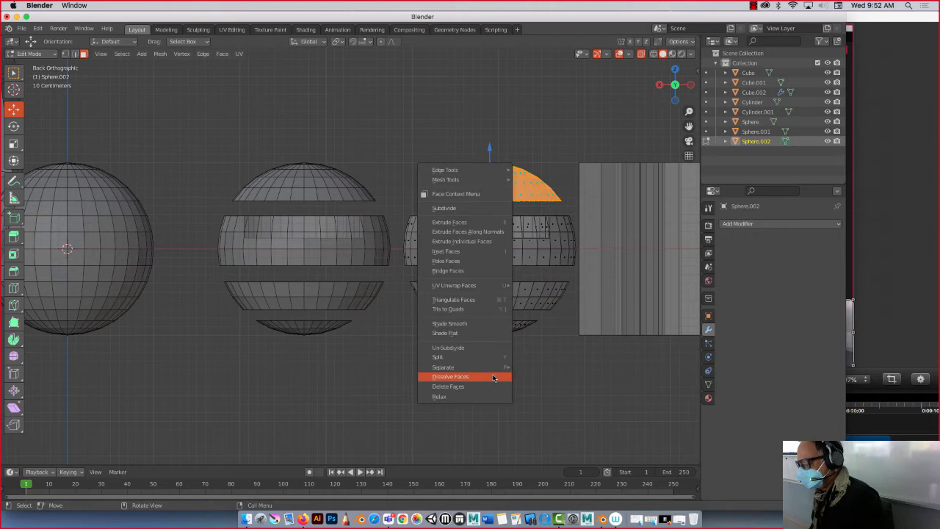
mouse_move(444, 367)
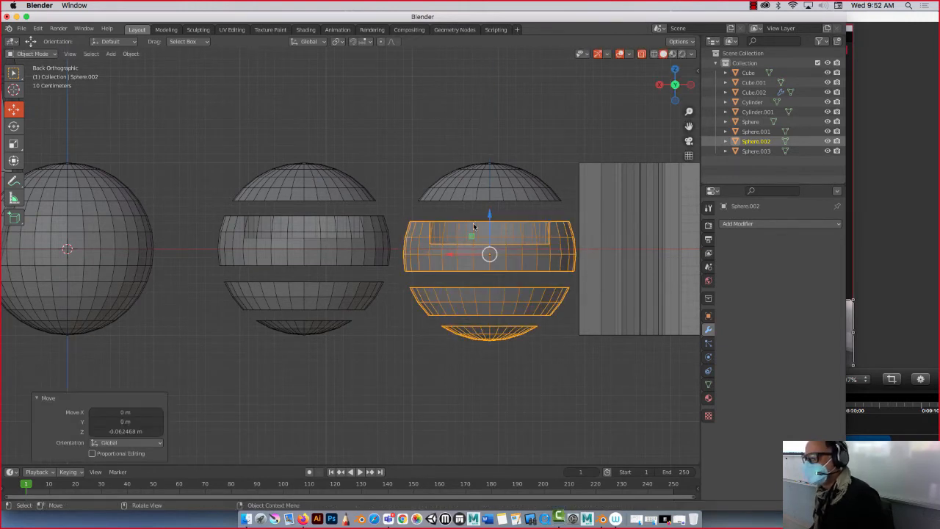
mouse_move(470, 188)
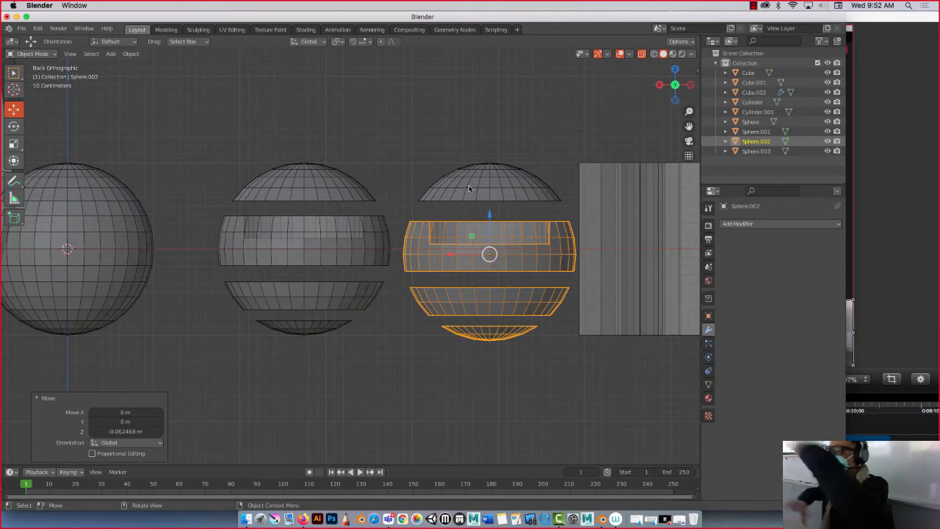
mouse_move(501, 172)
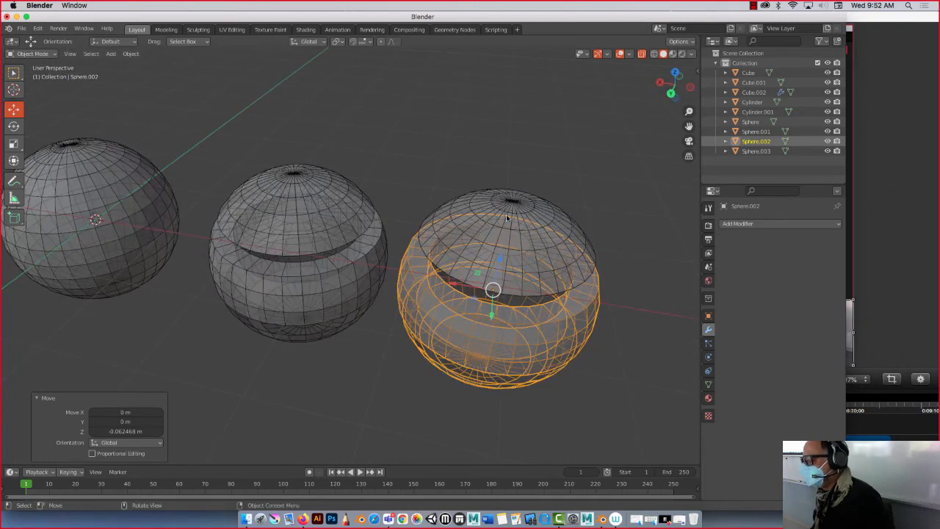
mouse_move(517, 204)
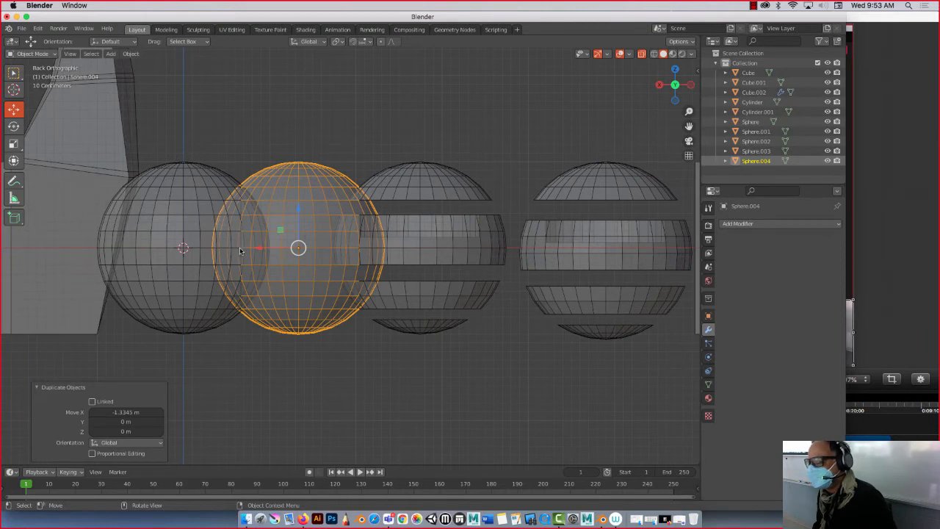
mouse_move(259, 248)
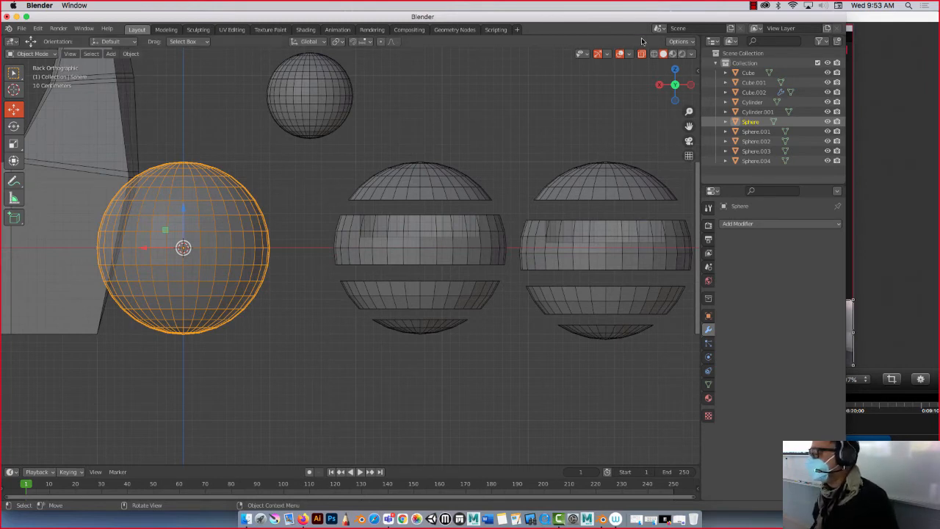
mouse_move(150, 121)
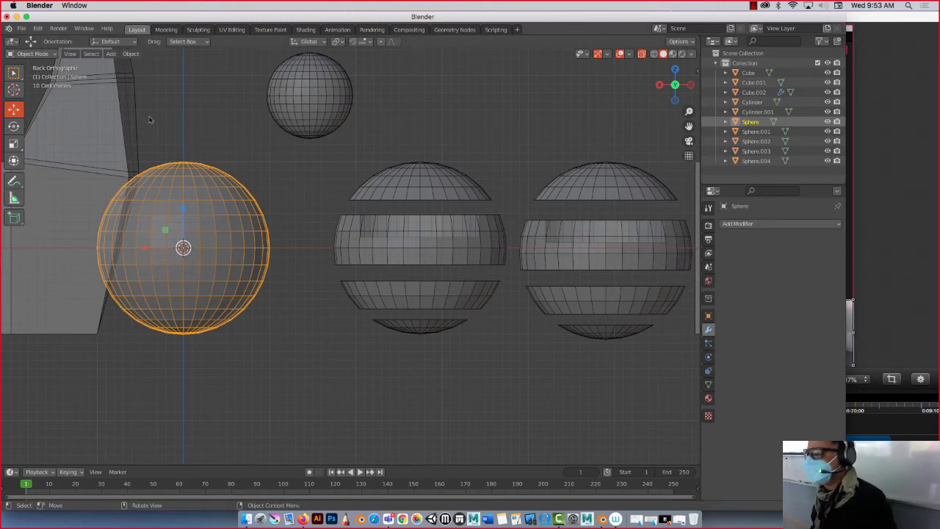
Separate a thin upper face ring of the left sphere into its own object and return to Object Mode
key("Tab")
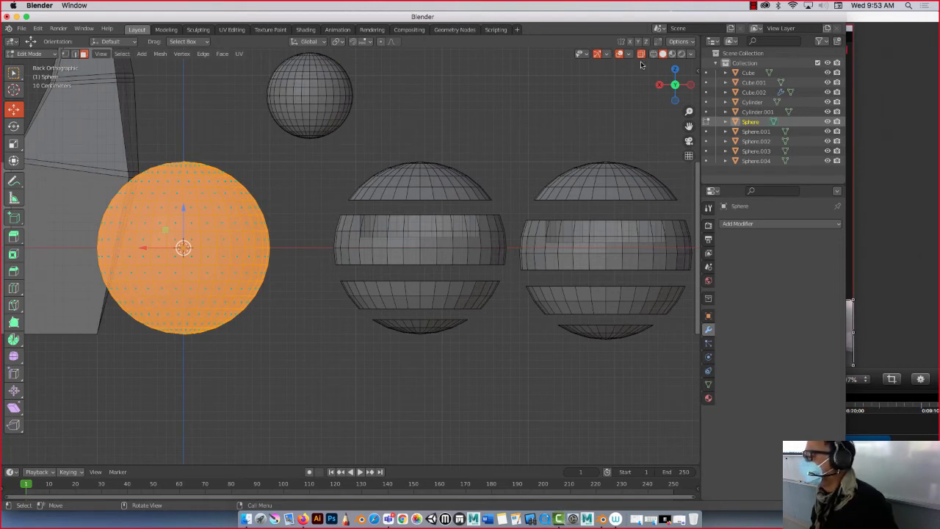
mouse_move(129, 247)
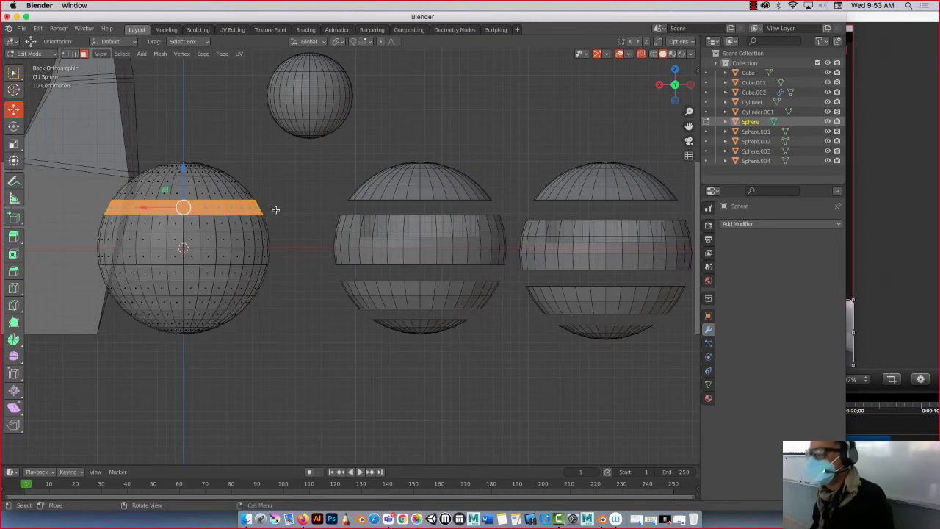
mouse_move(237, 213)
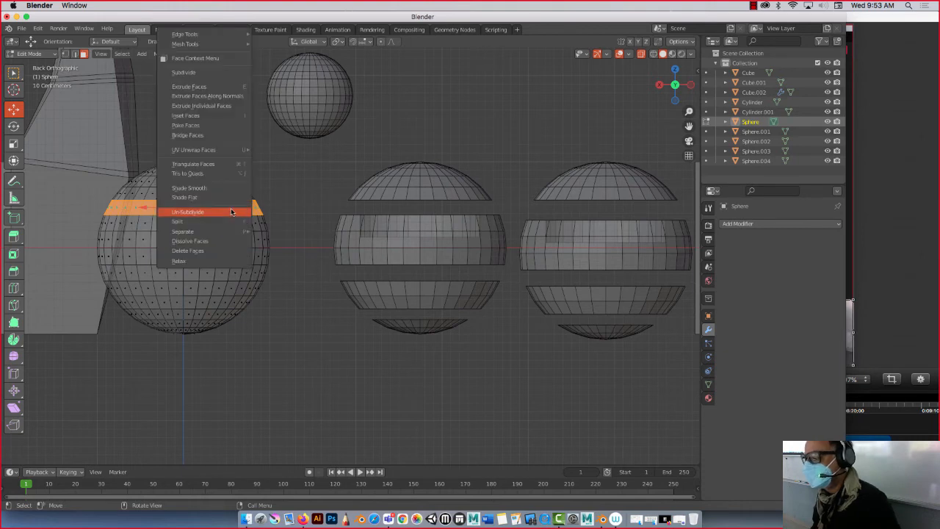
left_click(188, 212)
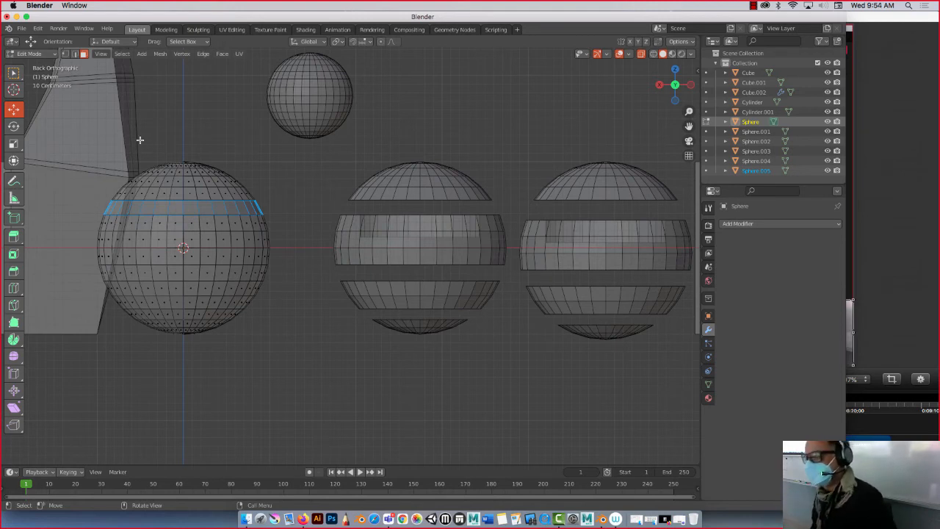
key("Tab")
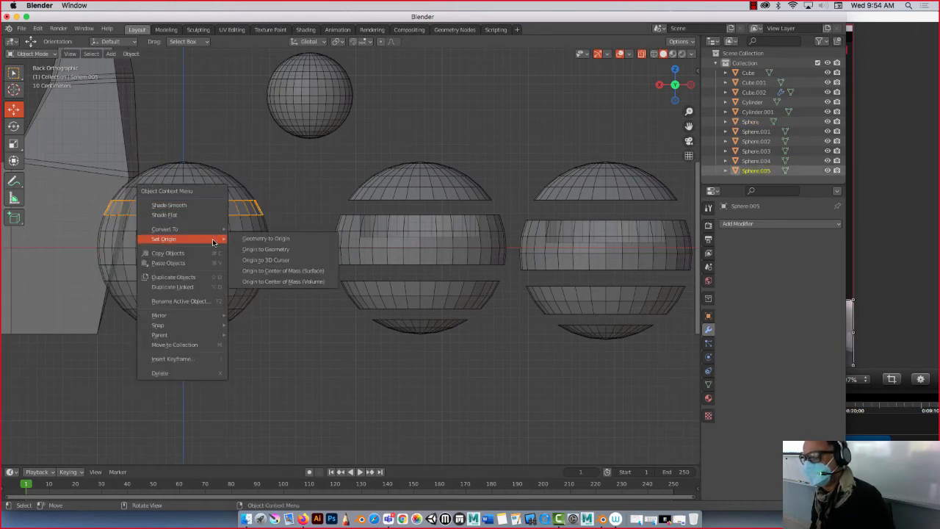
Set the band's origin to its geometry and slide it along X onto the middle sphere
left_click(282, 282)
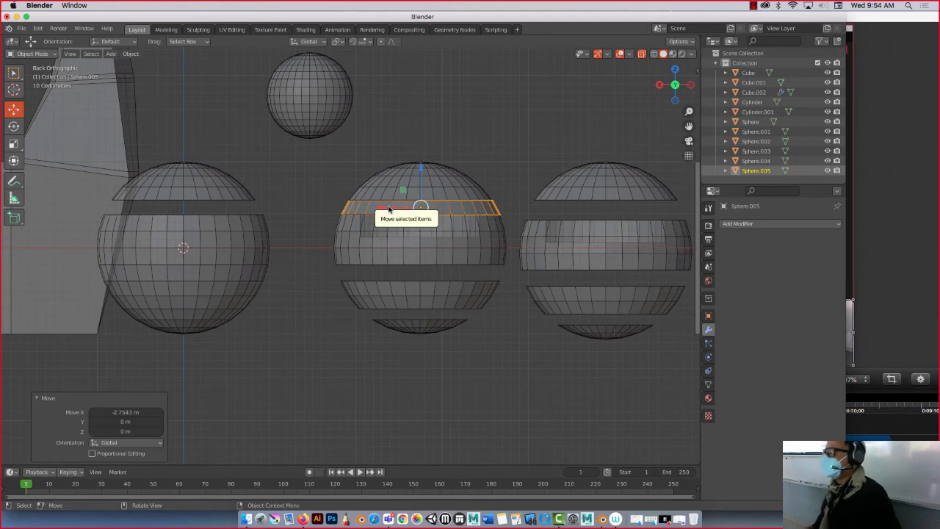
left_click(708, 329)
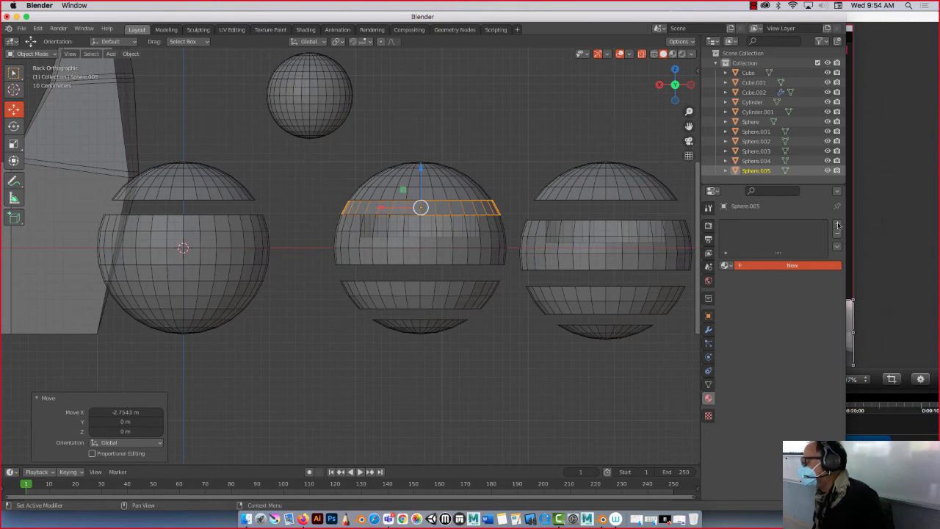
Create a new material named 'Glas' on the band with a light blue base colour
left_click(838, 226)
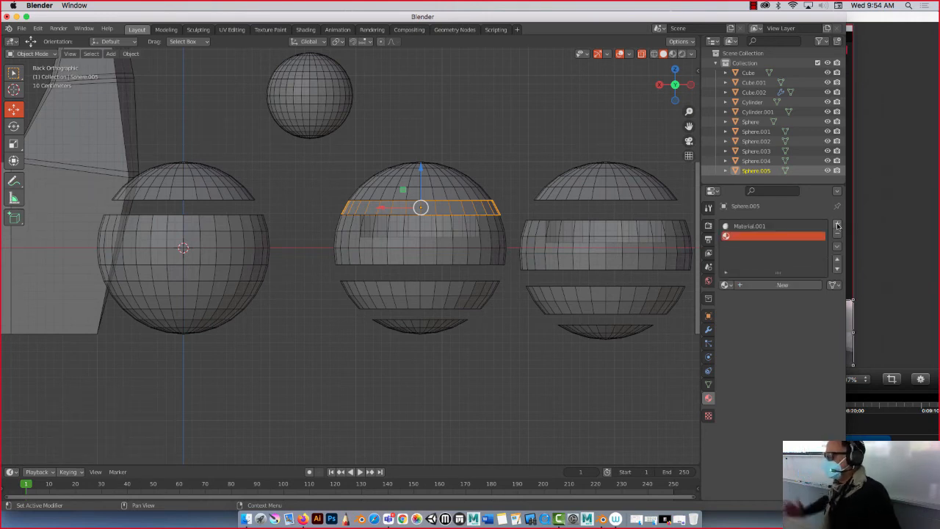
left_click(837, 226)
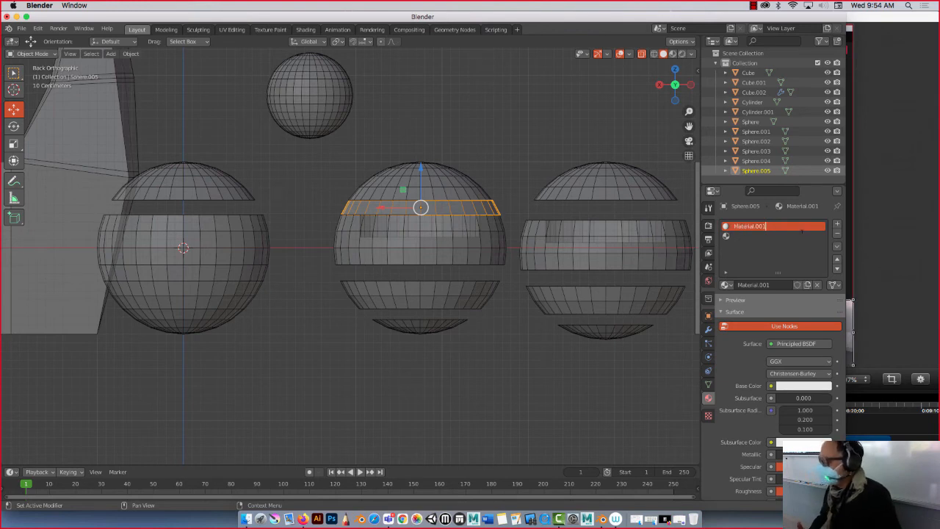
type("Glass")
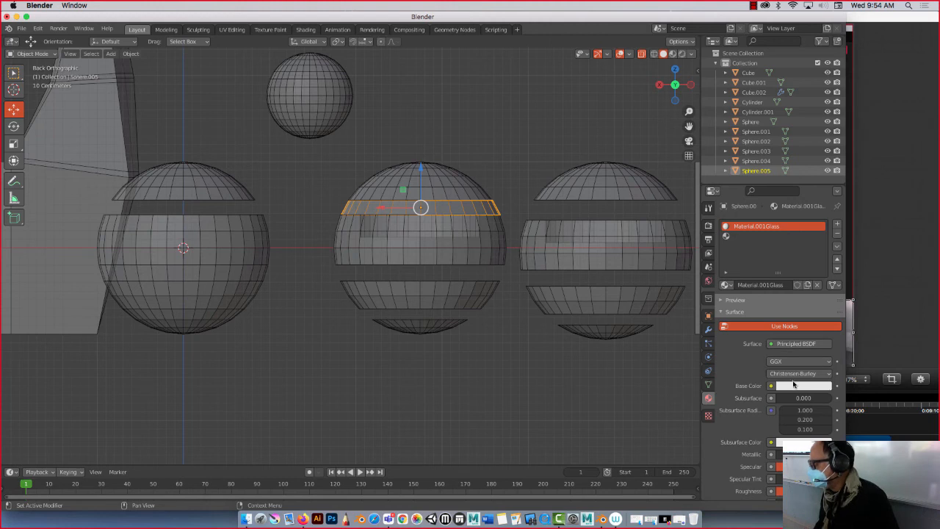
left_click(802, 385)
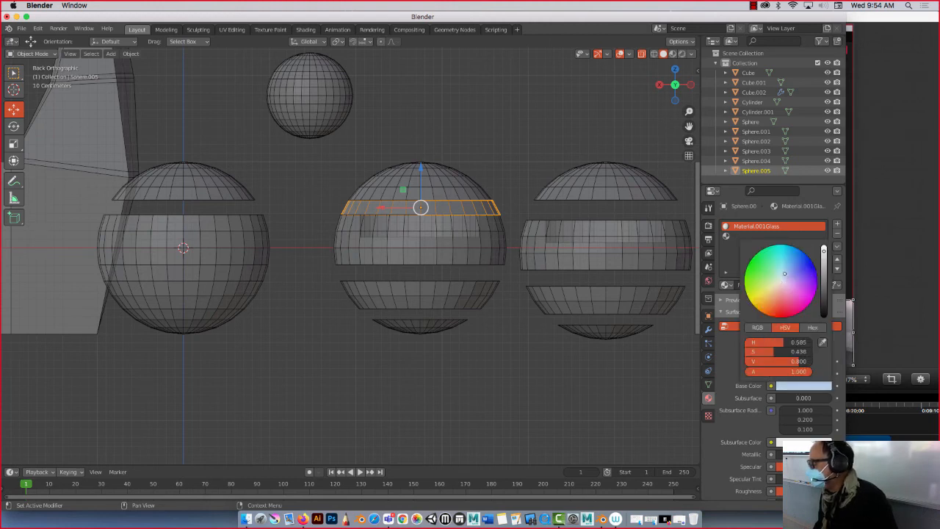
left_click(781, 271)
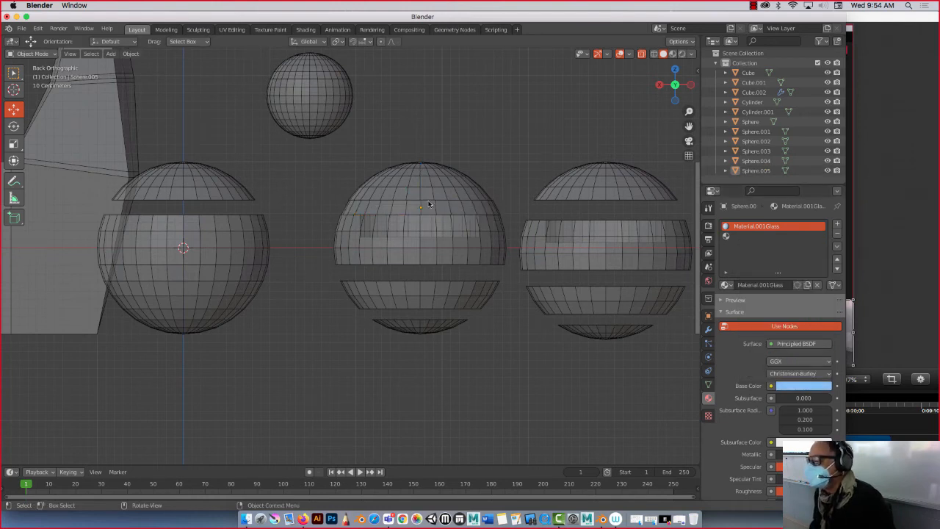
left_click(420, 208)
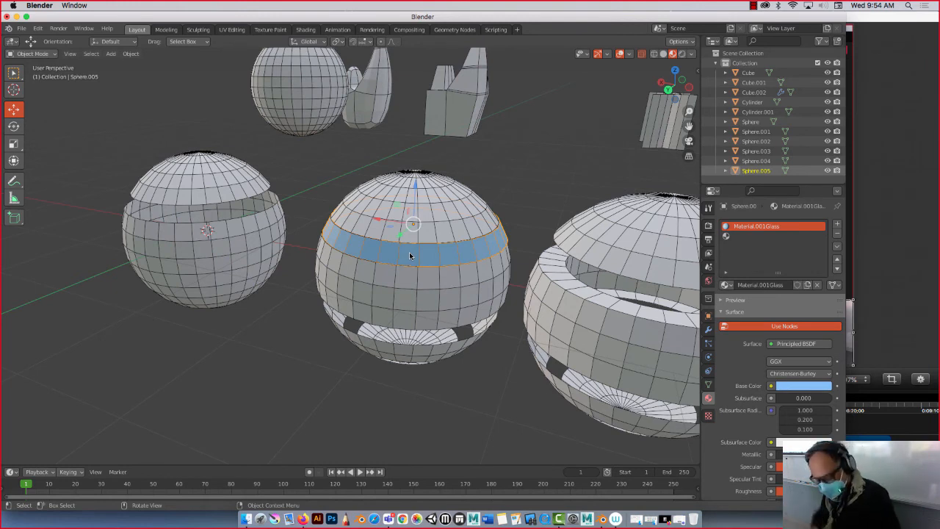
Scale the blue band up about 1.08 so it stands just proud of the sphere
key("s")
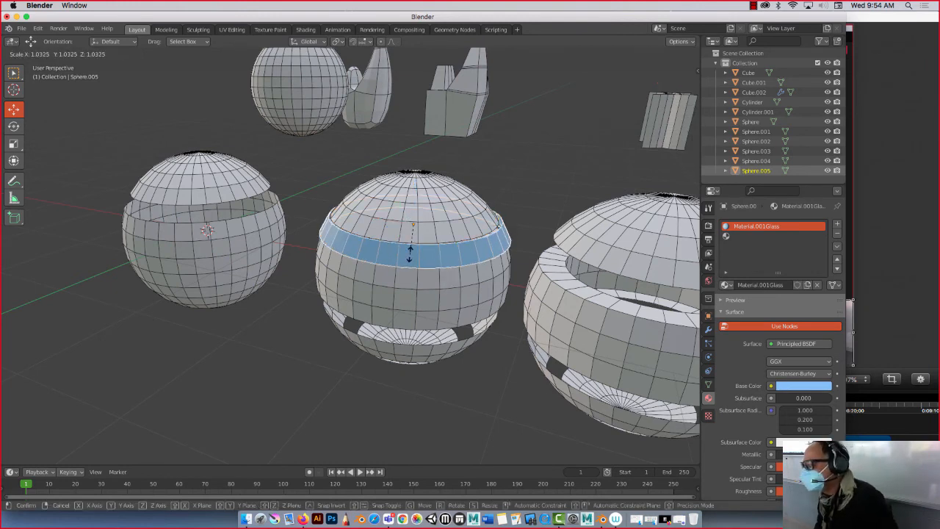
left_click(410, 257)
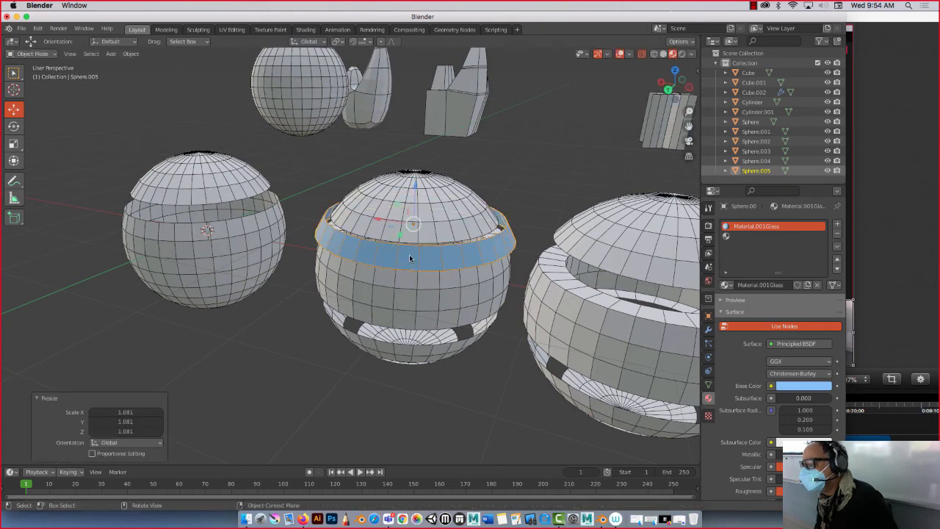
mouse_move(270, 399)
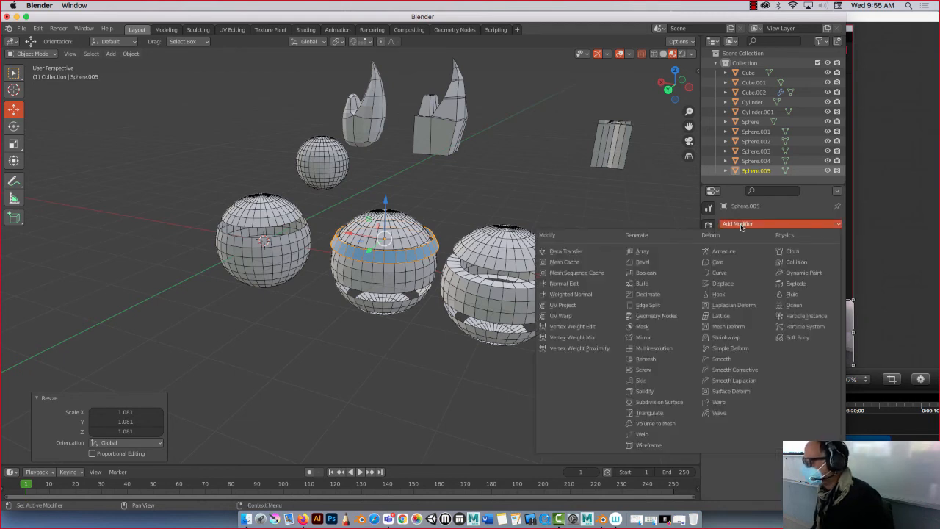
Add a Solidify modifier with raised Thickness to give the blue band real depth
left_click(643, 391)
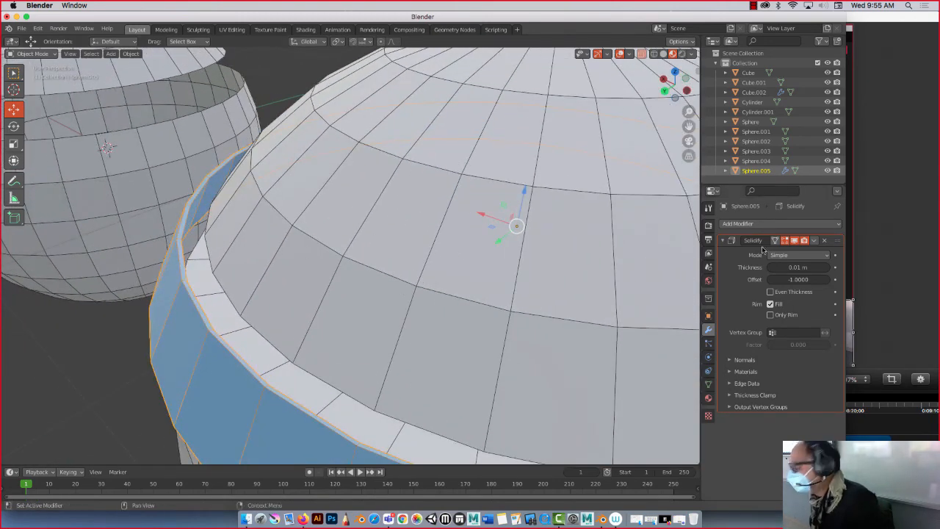
mouse_move(797, 267)
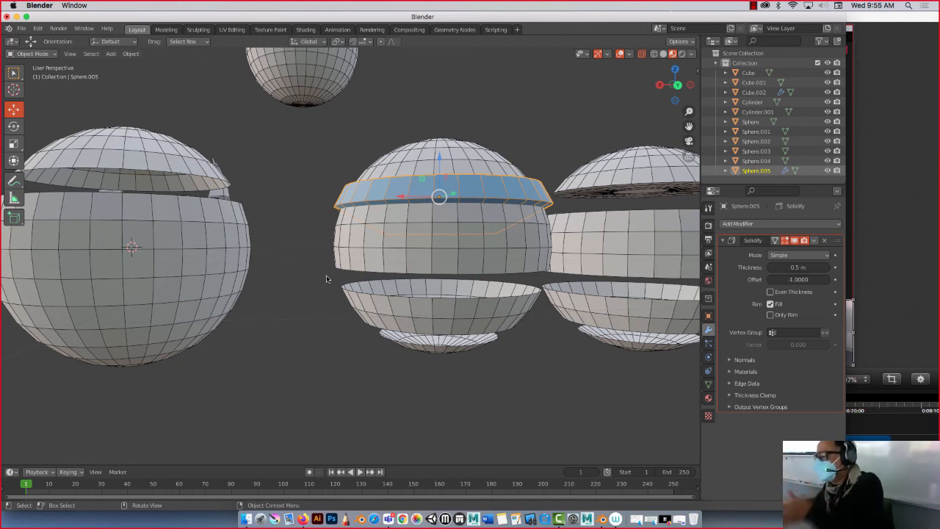
mouse_move(313, 285)
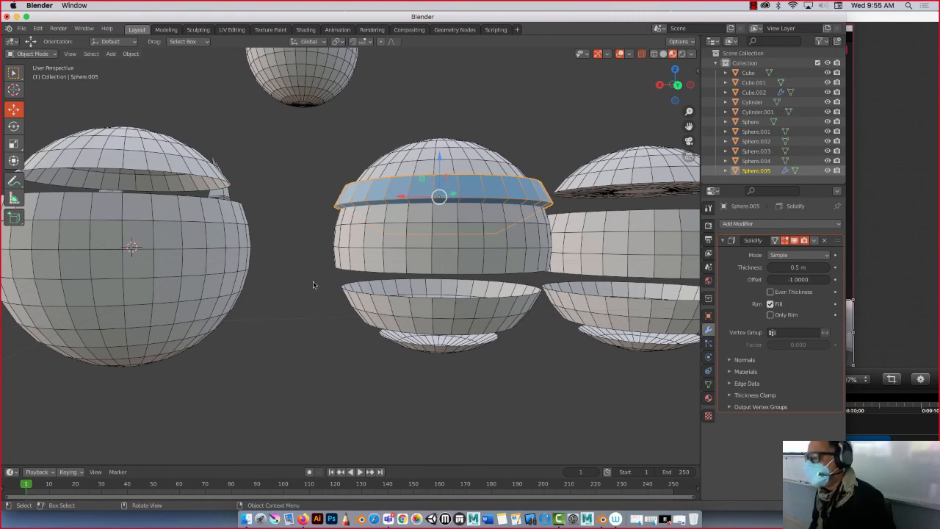